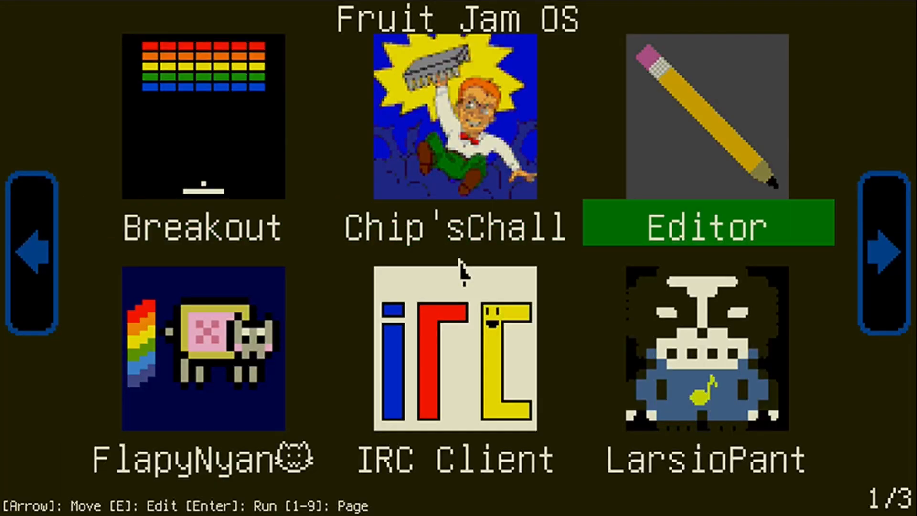
- Visit the Editor app briefly, move to the safe volume limit line, and return to the launcher
key("Return")
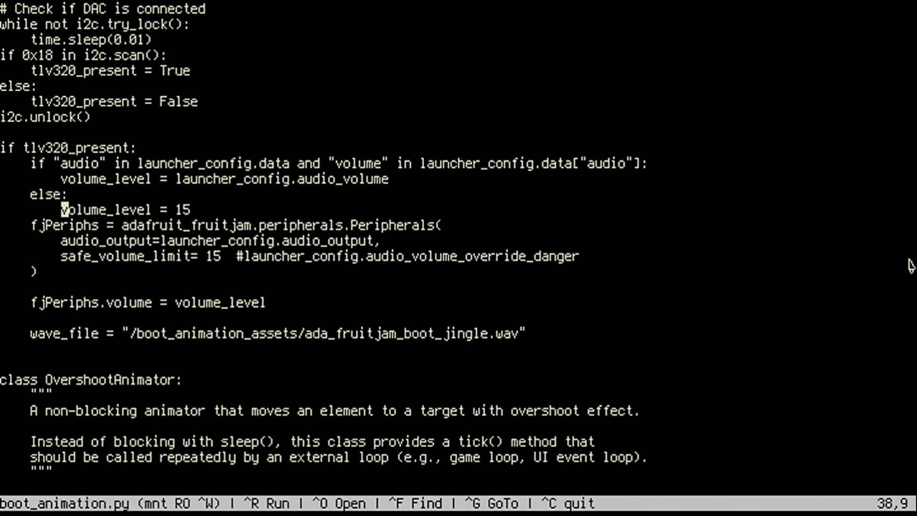
key("Down")
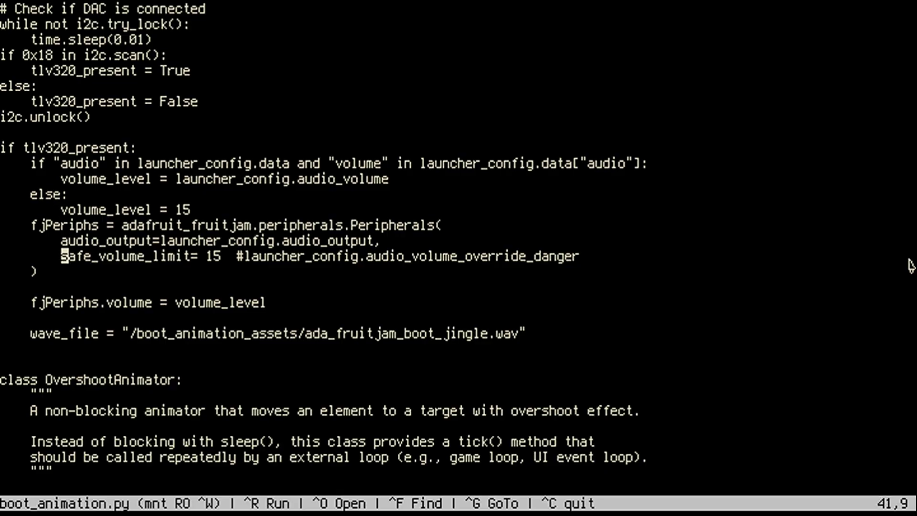
key("ctrl+r")
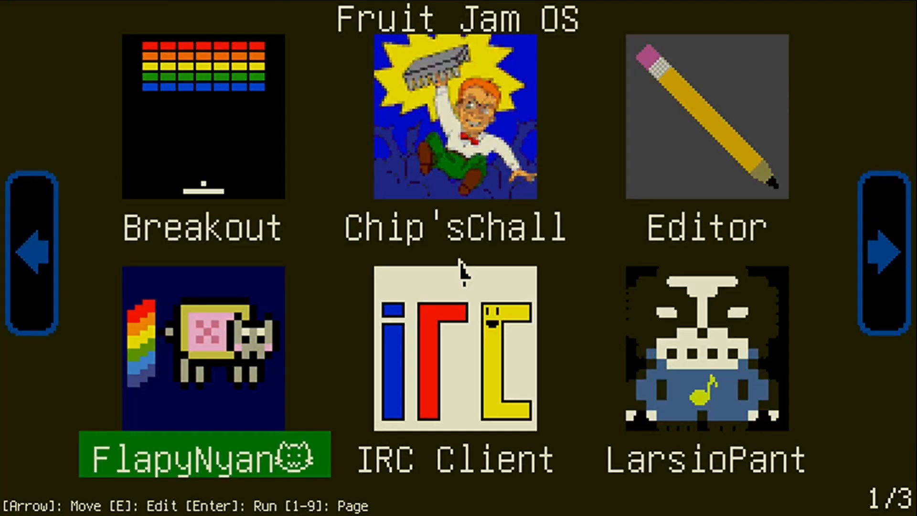
- Highlight FlapyNyan on launcher page 1 and run it
key("right")
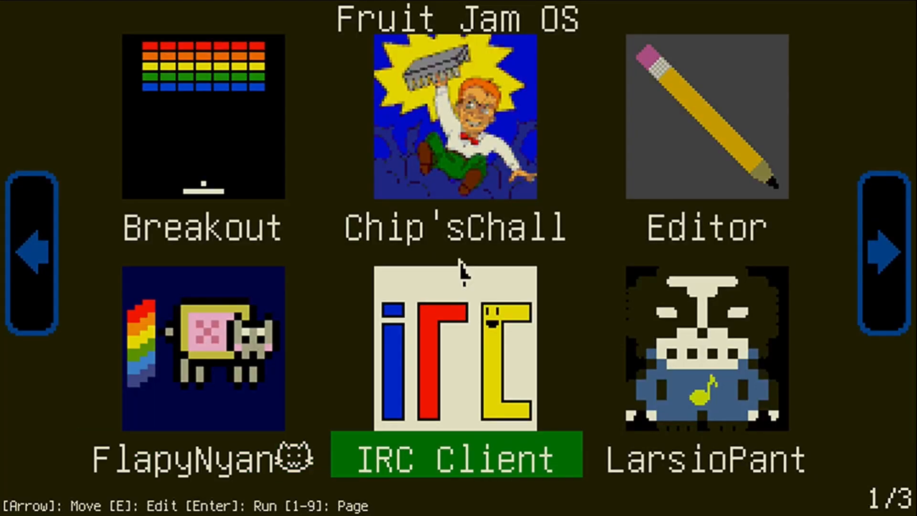
left_click(875, 252)
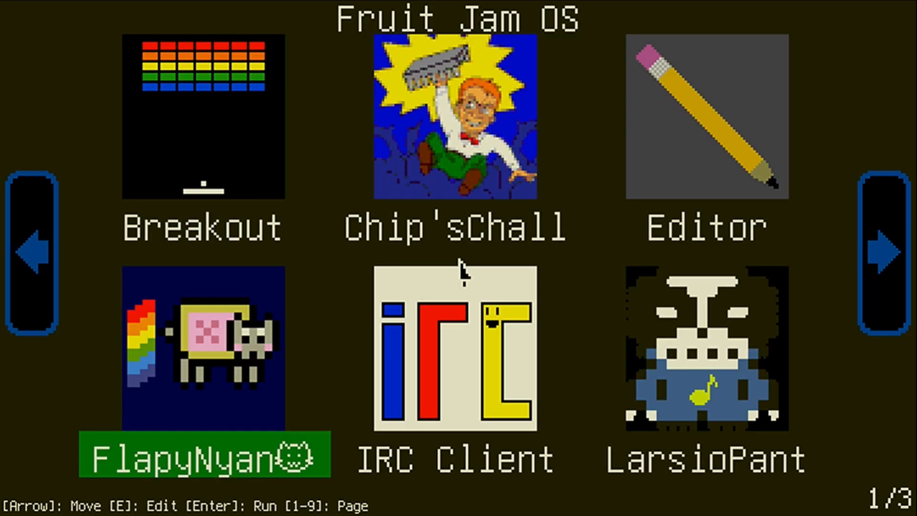
key("Return")
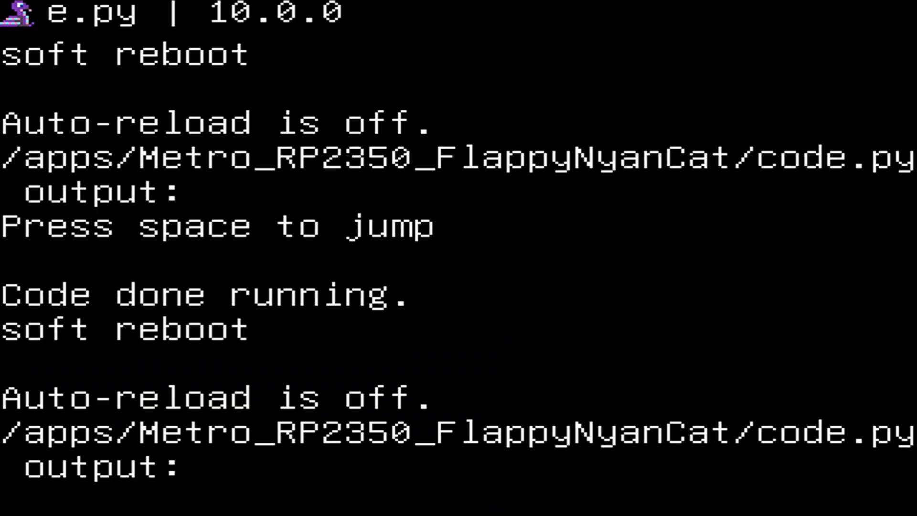
- Fly the kitty to a score of 133, quit Flappy Nyan, then dismiss Minesweeper's Game Over
key("space")
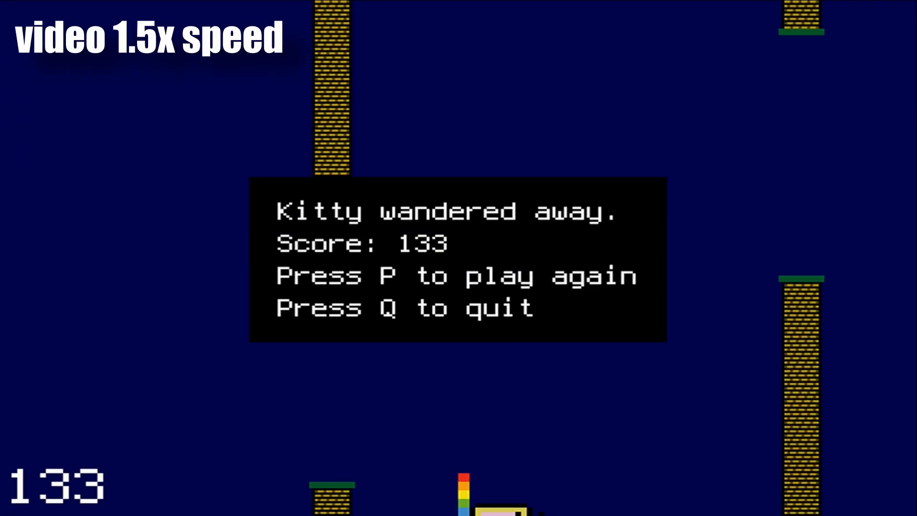
key("q")
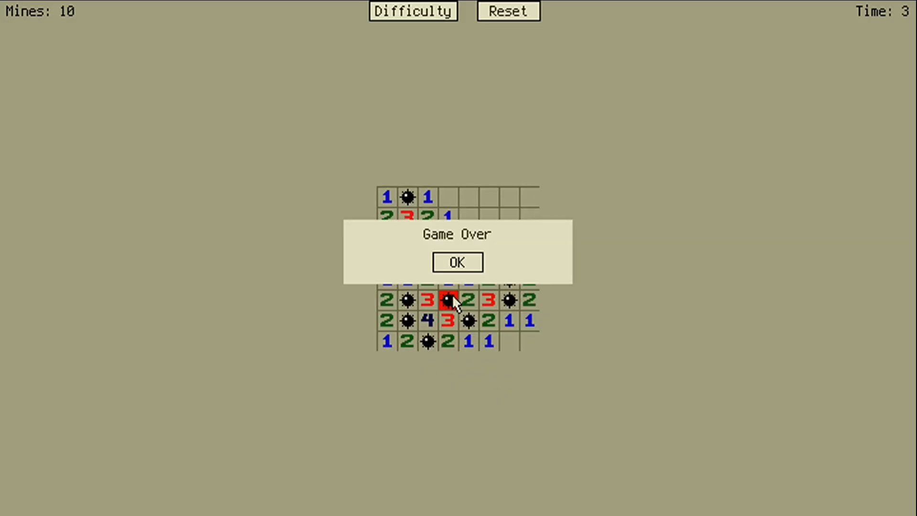
left_click(456, 261)
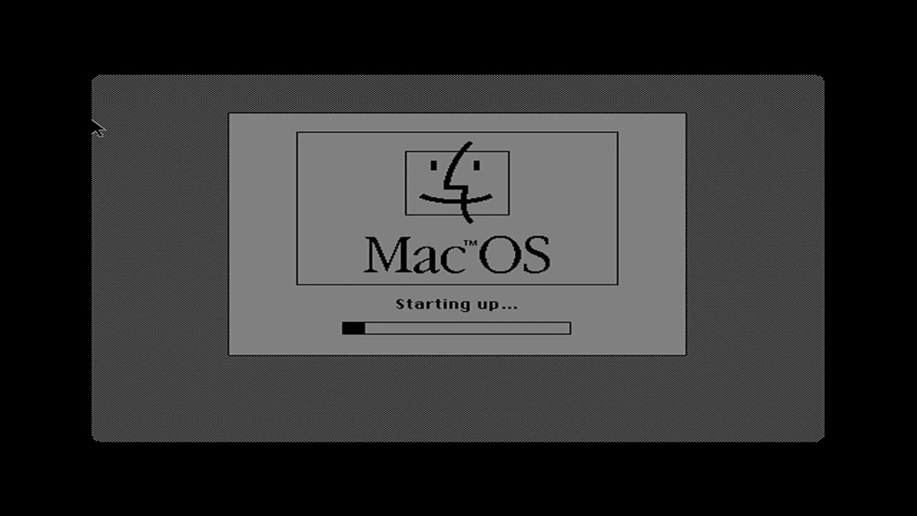
mouse_move(159, 193)
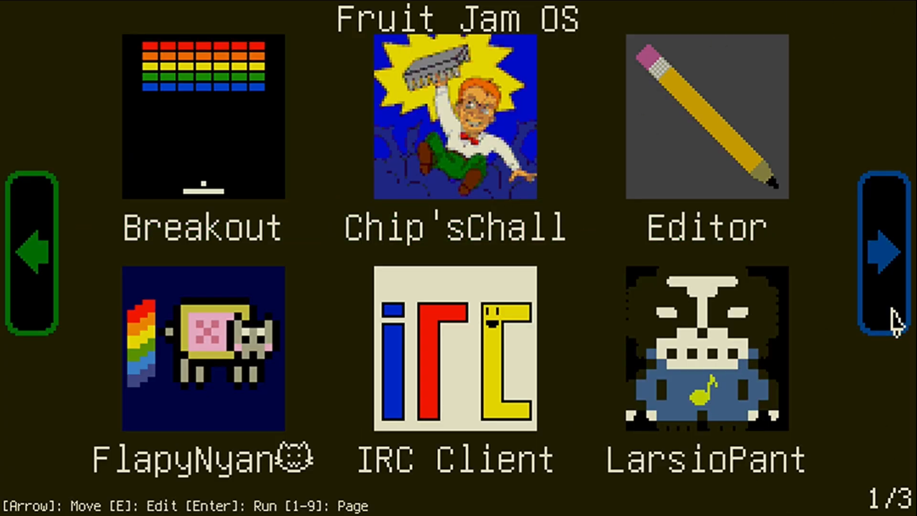
- Advance the launcher from page 1/3 to page 3/3 showing PyPaint, Spell Jam and Snake
left_click(886, 252)
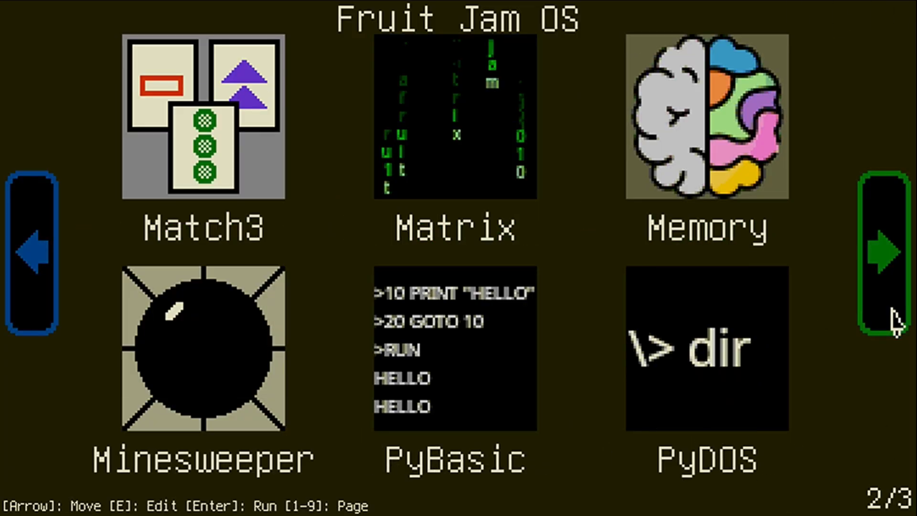
left_click(882, 252)
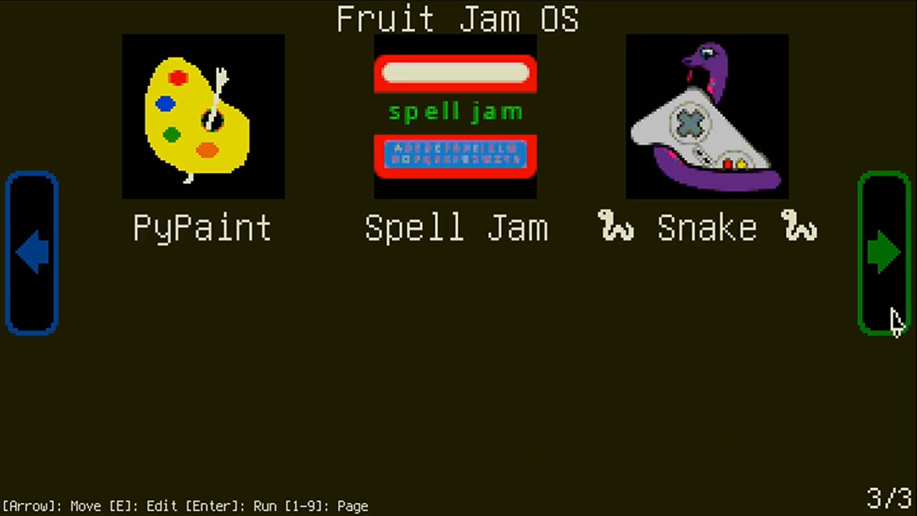